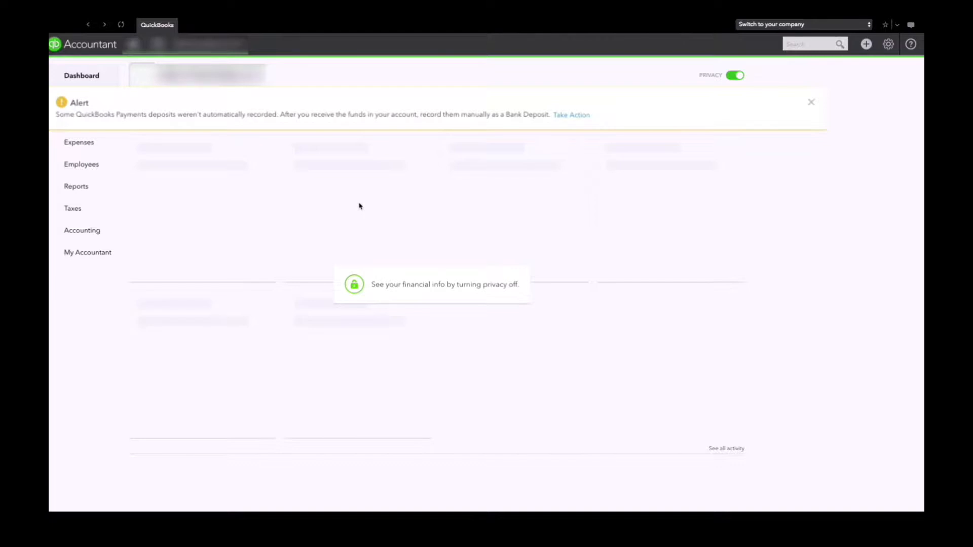
pyautogui.moveTo(103, 131)
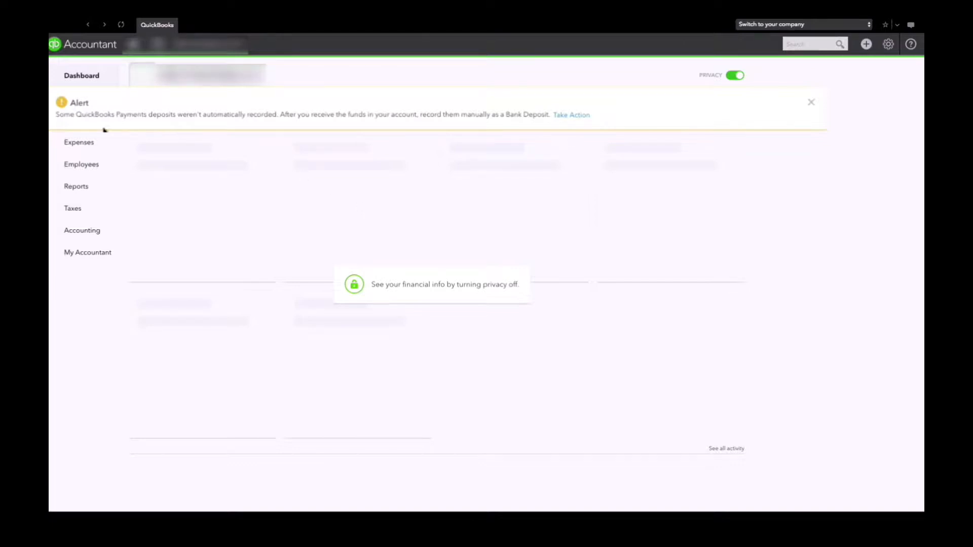
pyautogui.moveTo(97, 123)
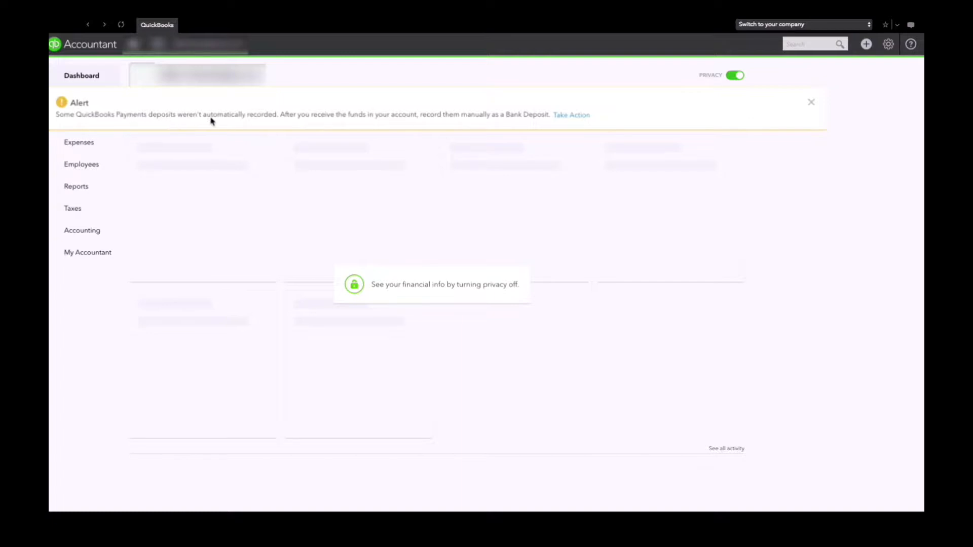
pyautogui.moveTo(324, 122)
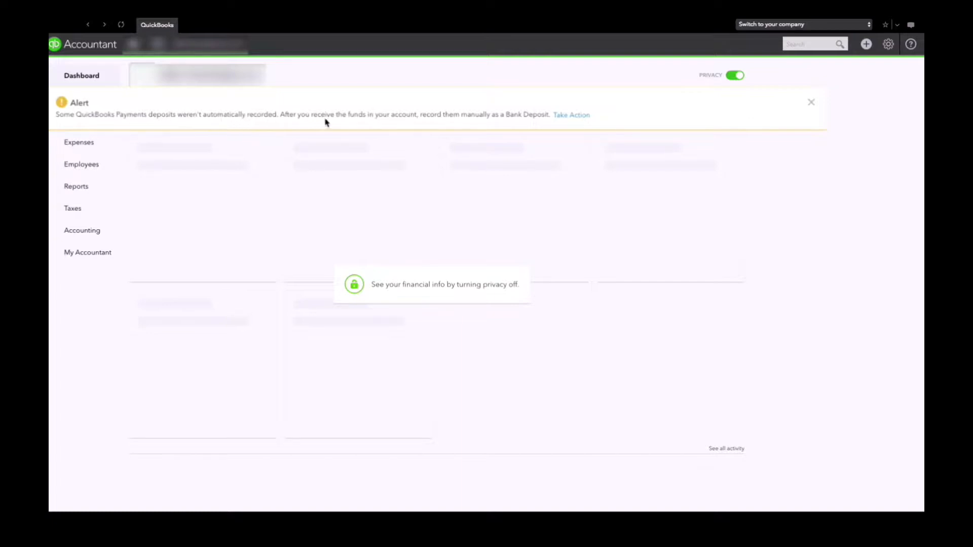
pyautogui.moveTo(464, 120)
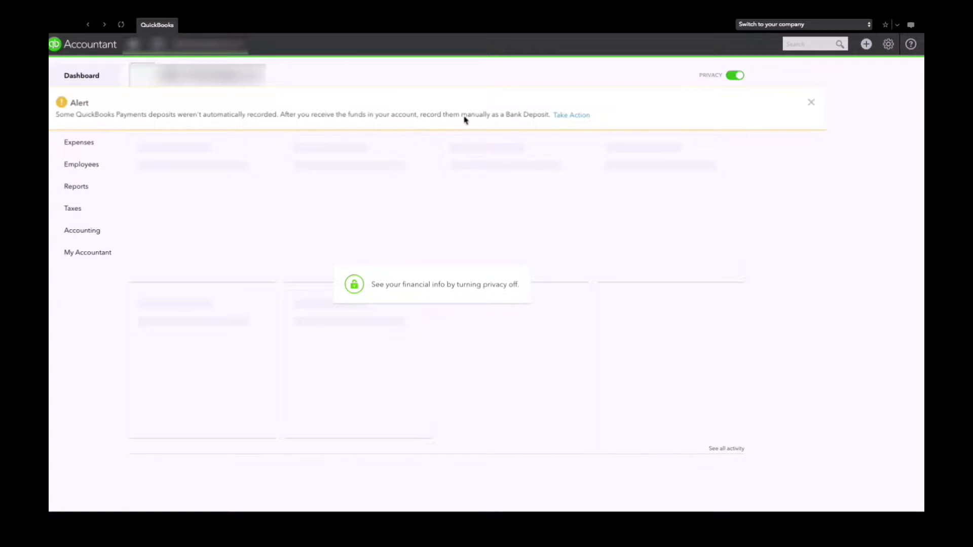
pyautogui.moveTo(551, 124)
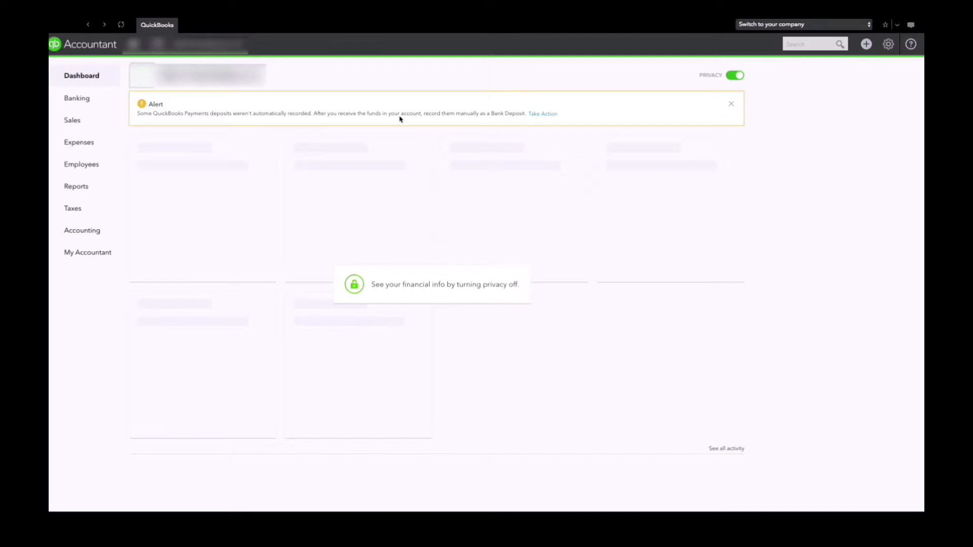
pyautogui.moveTo(377, 104)
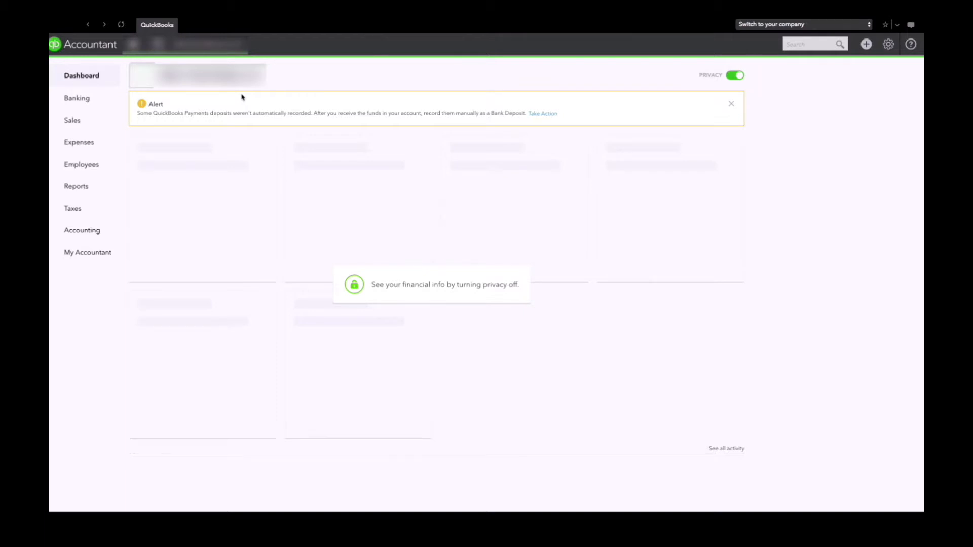
pyautogui.moveTo(775, 123)
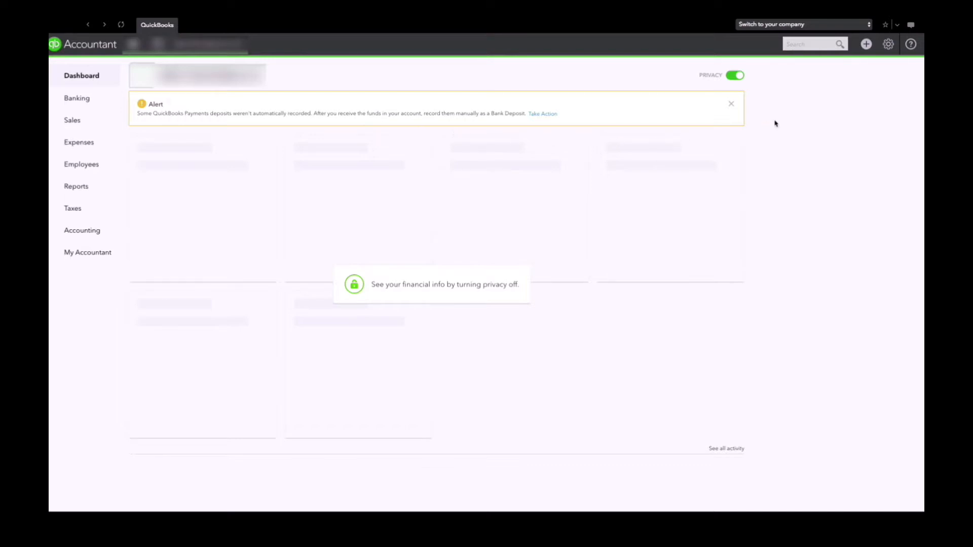
# - Start a new Bank Deposit from the Create menu
pyautogui.click(866, 43)
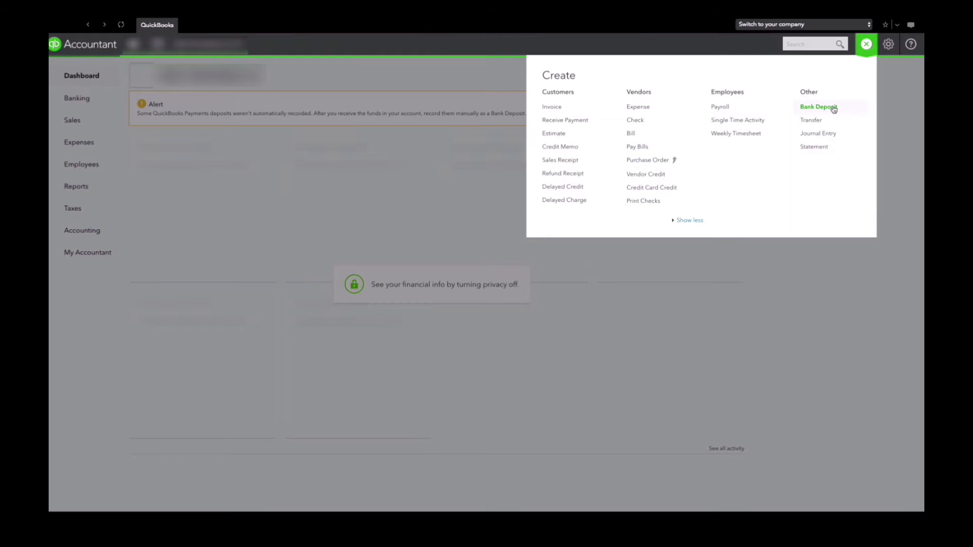
pyautogui.click(818, 106)
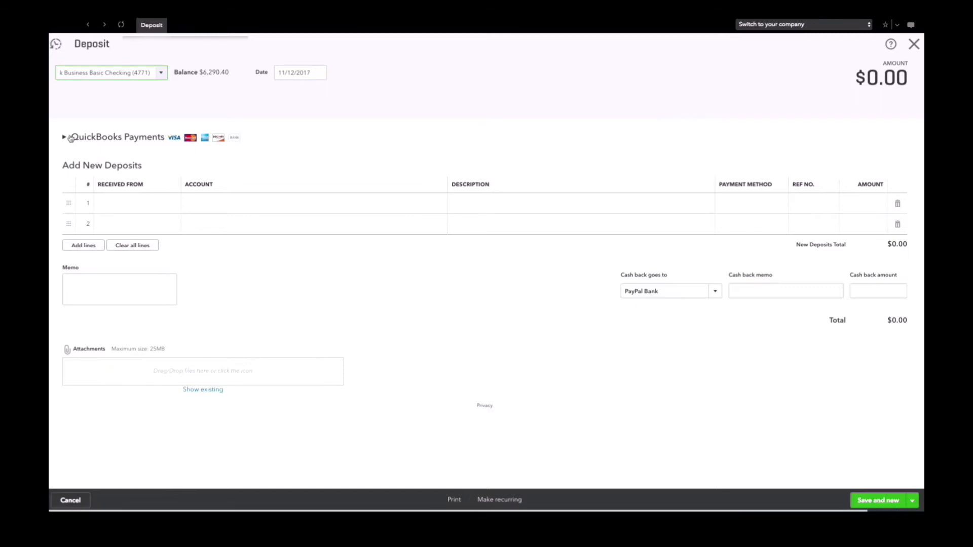
pyautogui.moveTo(64, 132)
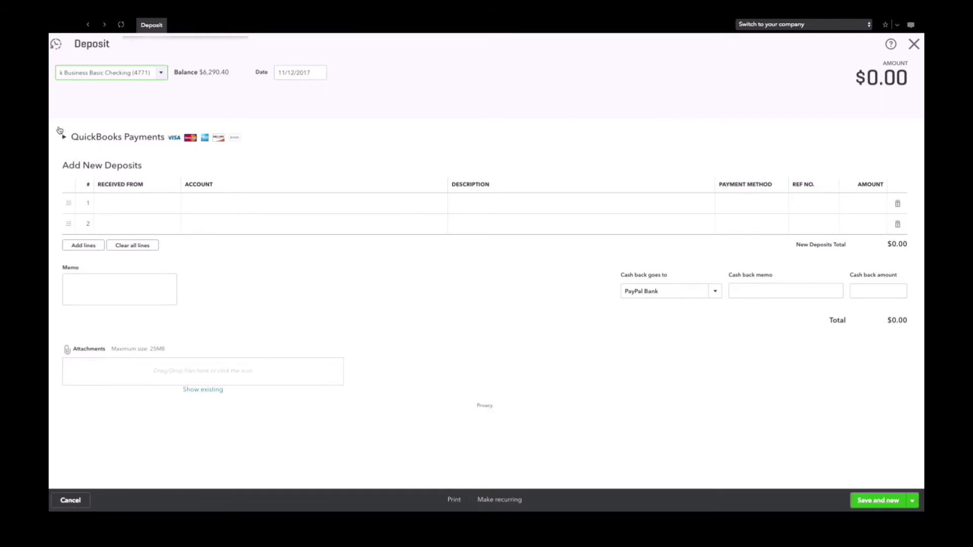
pyautogui.click(111, 72)
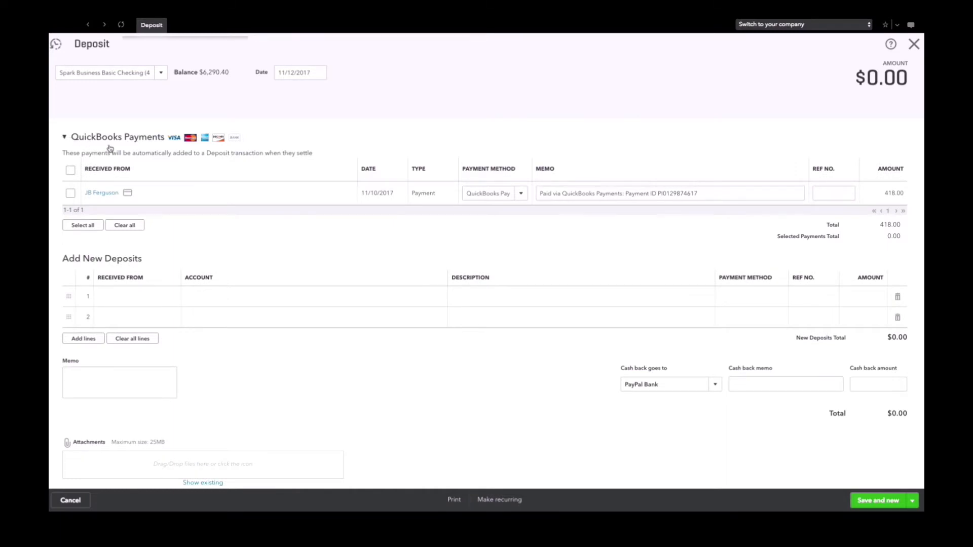
pyautogui.moveTo(162, 212)
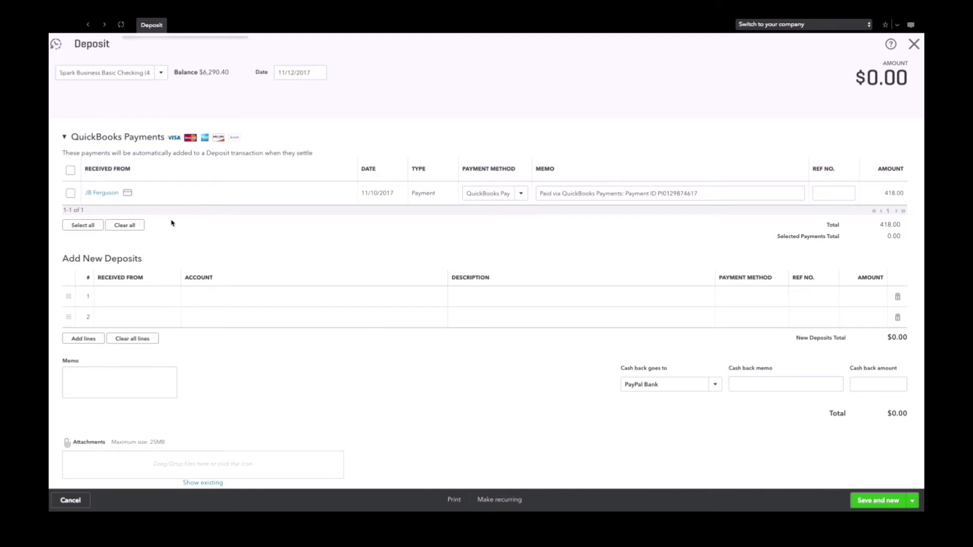
pyautogui.moveTo(180, 224)
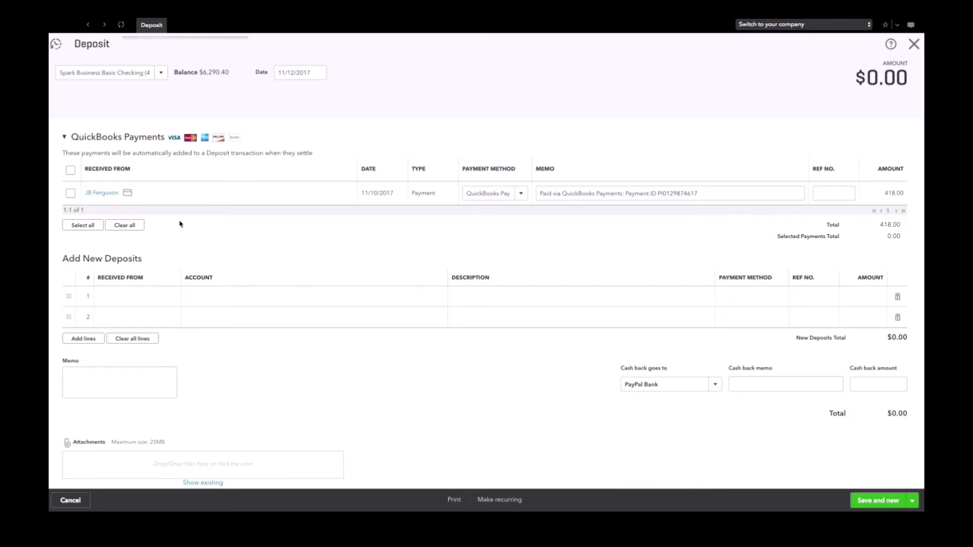
pyautogui.moveTo(177, 213)
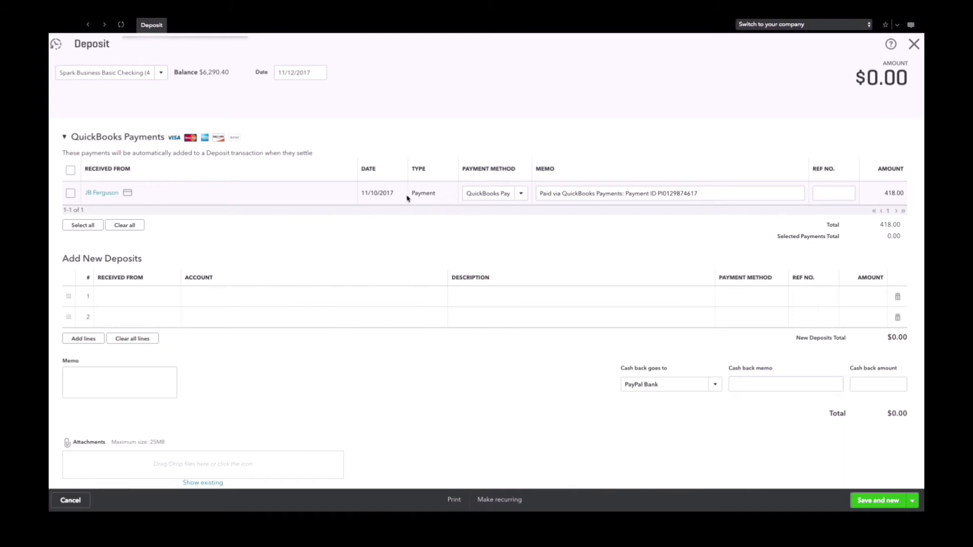
pyautogui.click(521, 192)
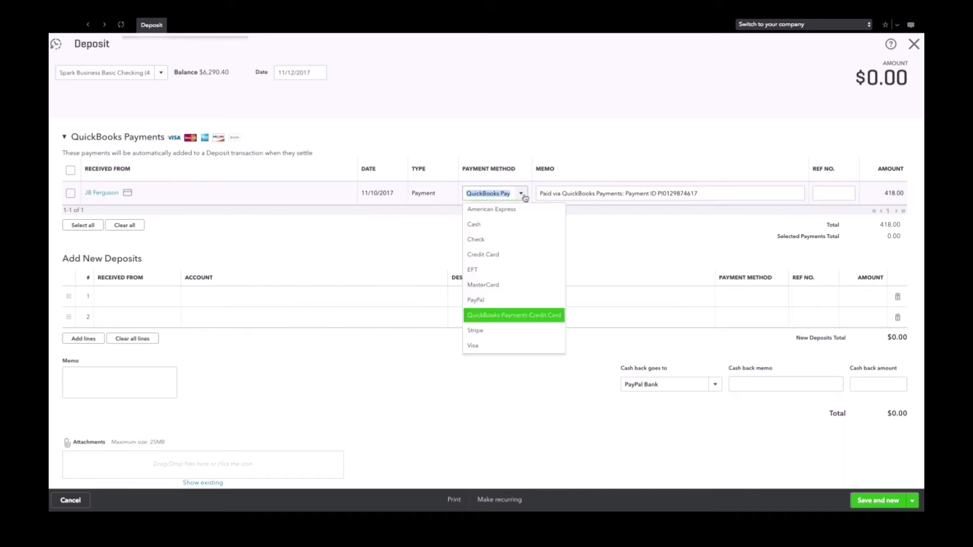
pyautogui.moveTo(526, 317)
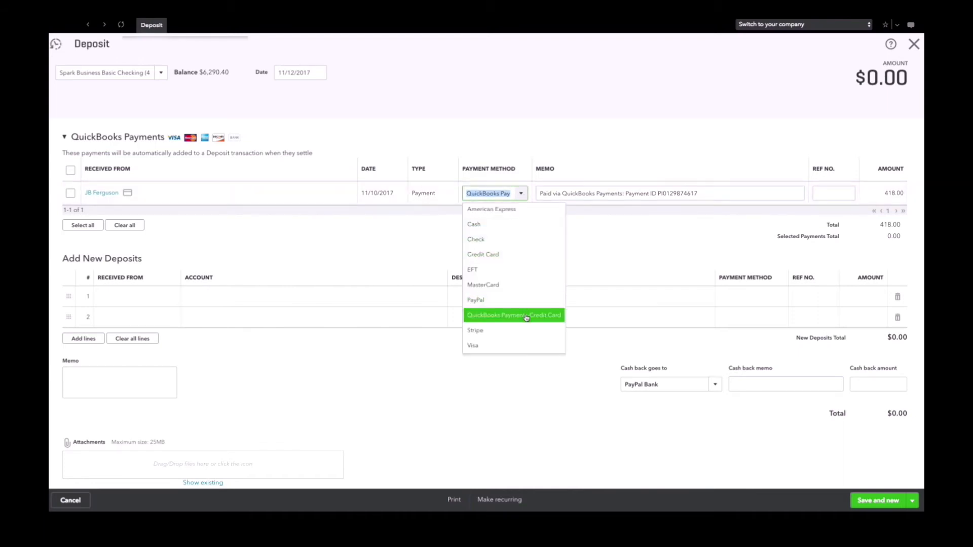
pyautogui.click(526, 179)
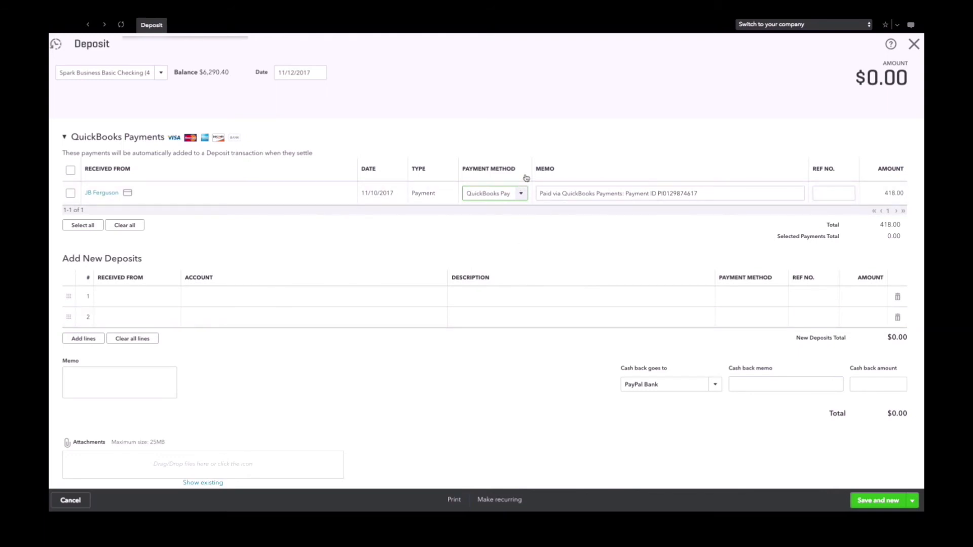
pyautogui.moveTo(332, 136)
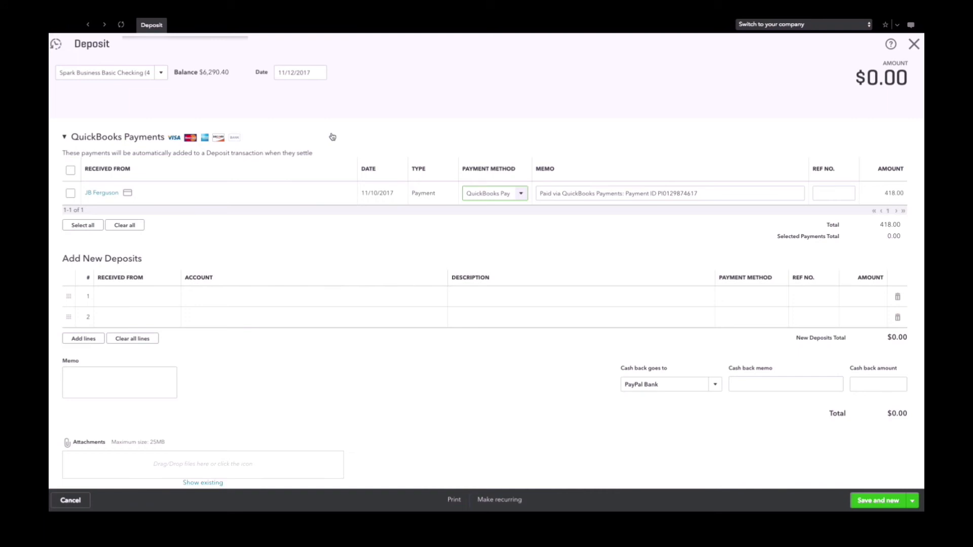
pyautogui.moveTo(131, 118)
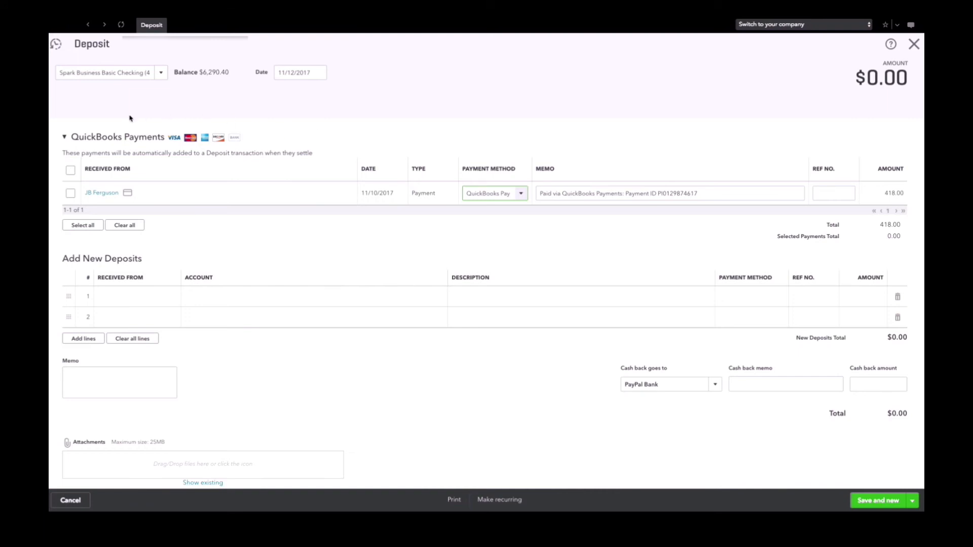
pyautogui.click(71, 193)
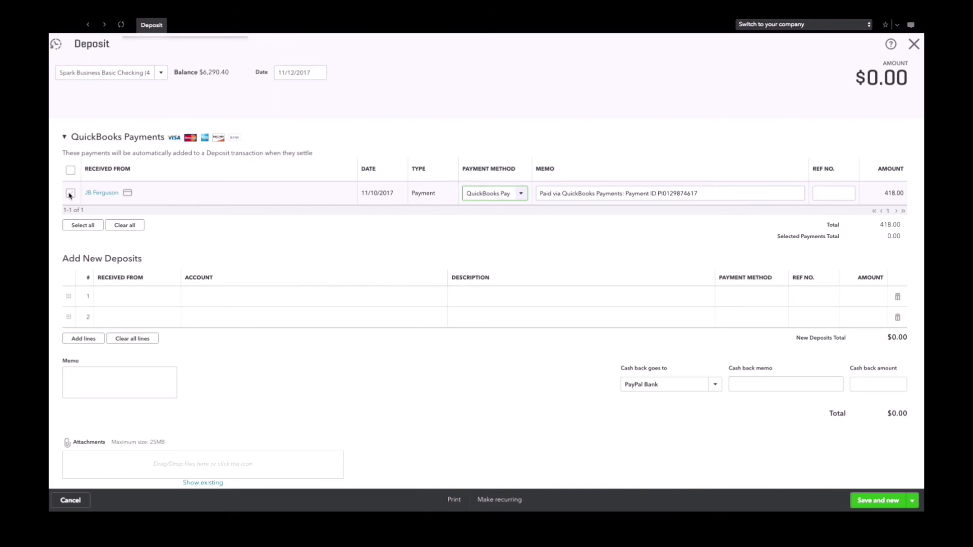
pyautogui.click(70, 193)
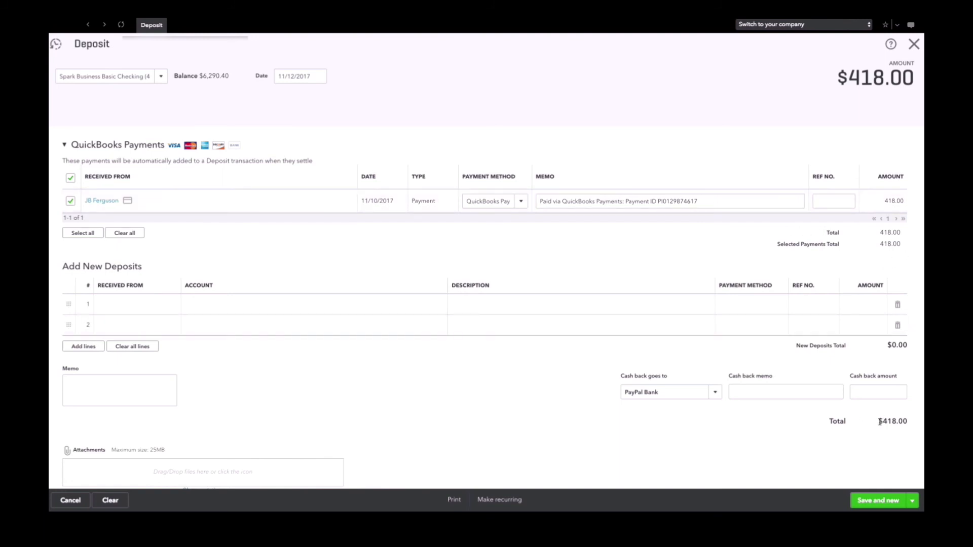
pyautogui.moveTo(912, 424)
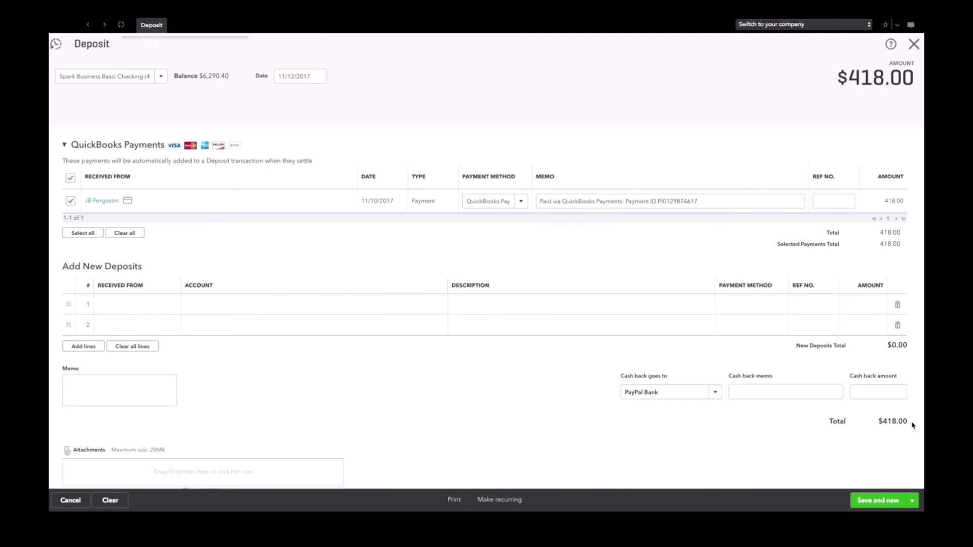
pyautogui.moveTo(908, 422)
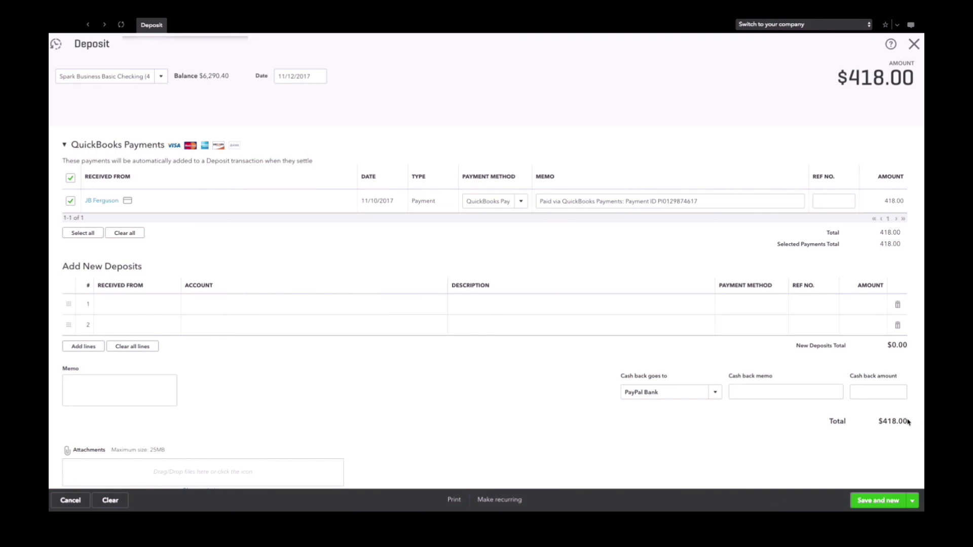
pyautogui.click(911, 501)
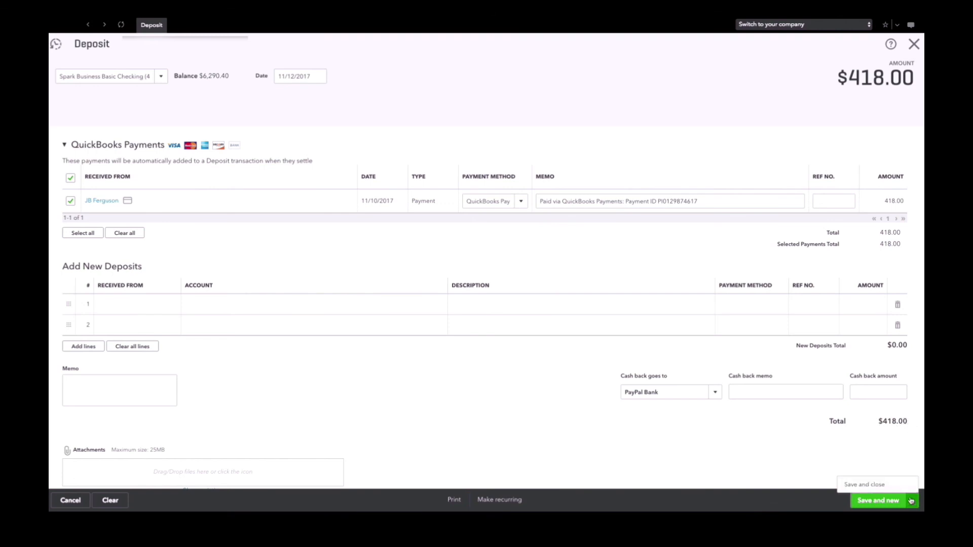